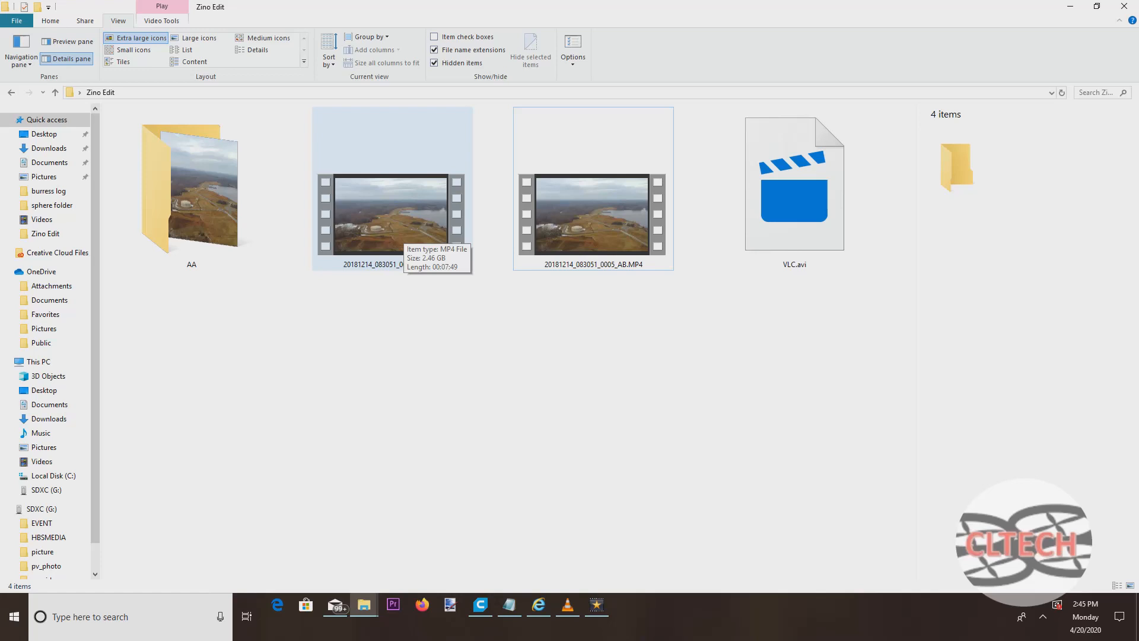
mouse_move(593, 215)
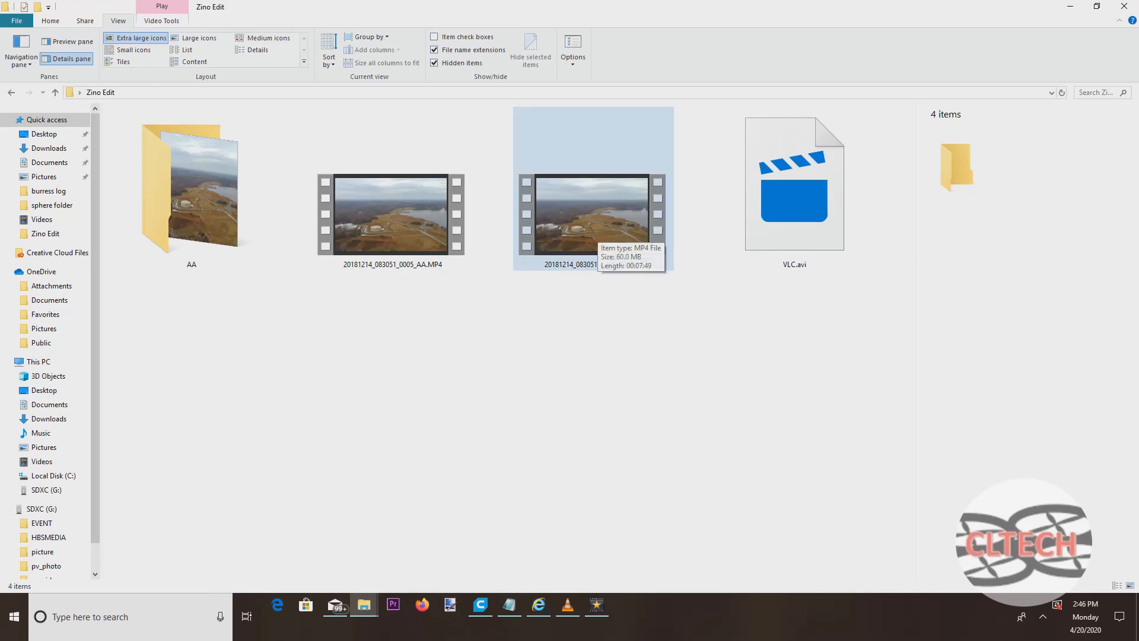
- Put the 60 MB aerial clip on Video Track 1, split it near 30 seconds, and delete a piece
left_click(392, 214)
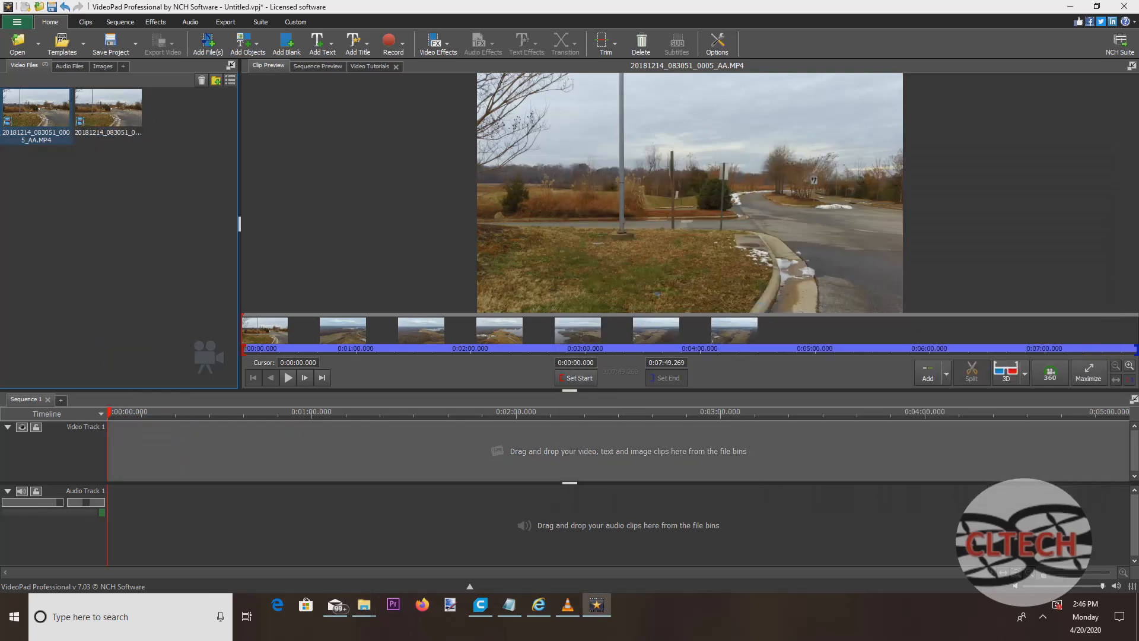
left_click_drag(35, 105, 138, 459)
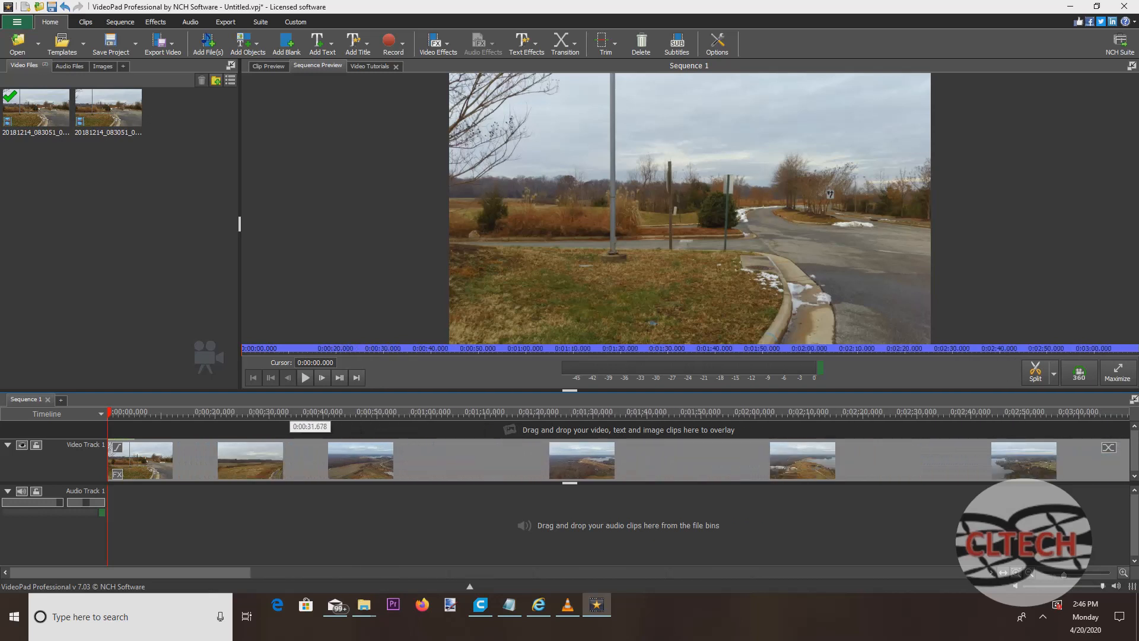
left_click(272, 412)
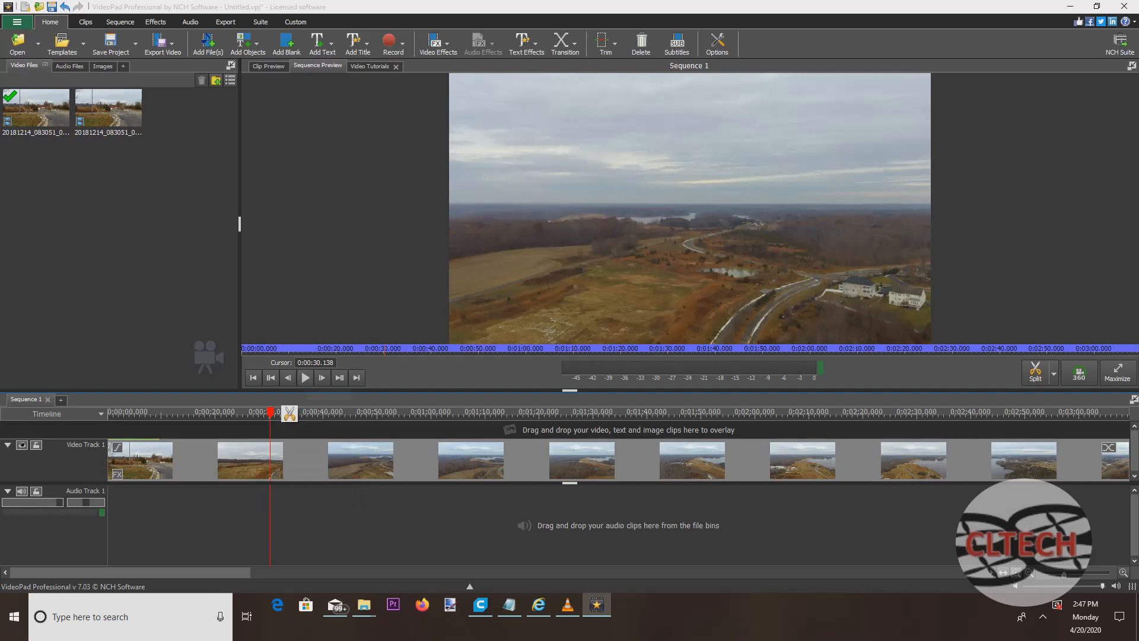
right_click(250, 460)
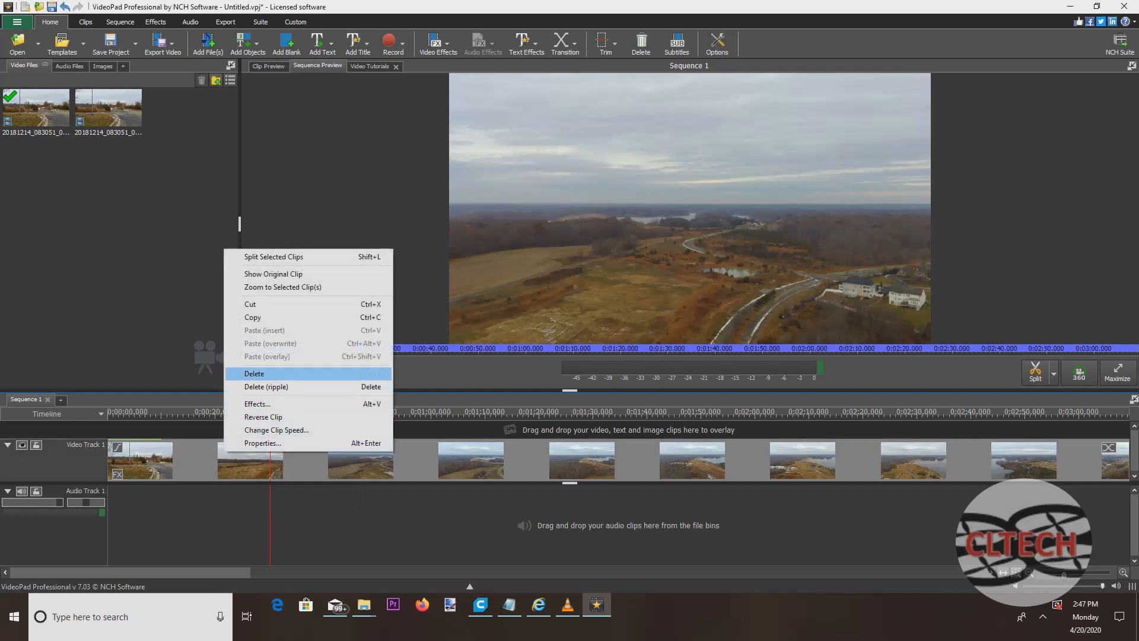
left_click(255, 373)
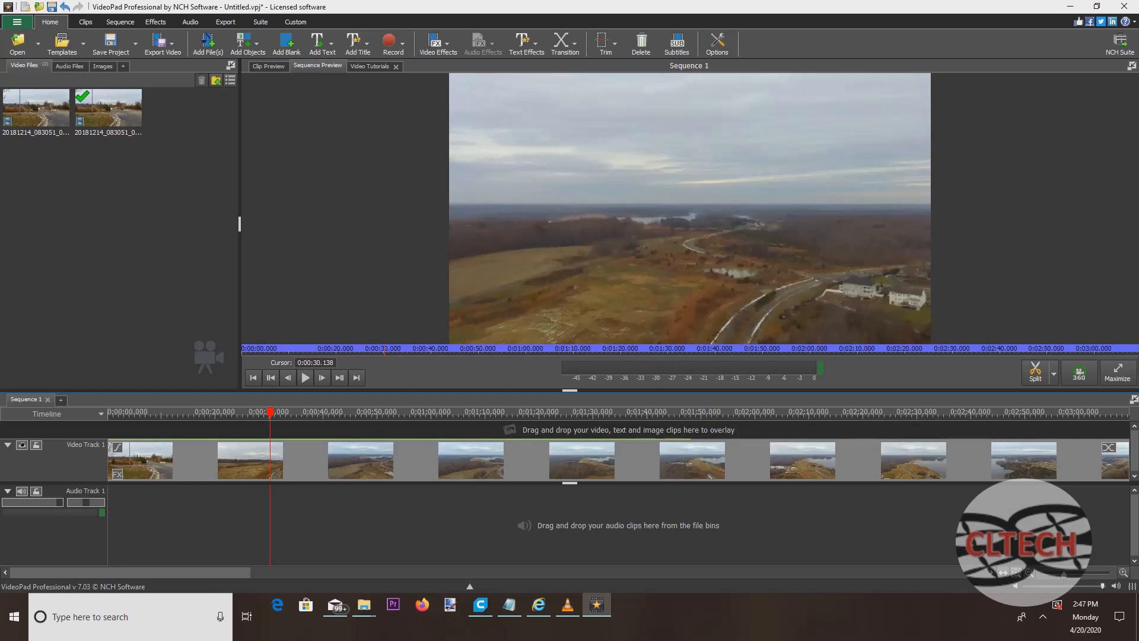
- Ripple-delete the section near 15 seconds and split the footage at about 14 seconds and 2:04
left_click_drag(272, 413, 236, 413)
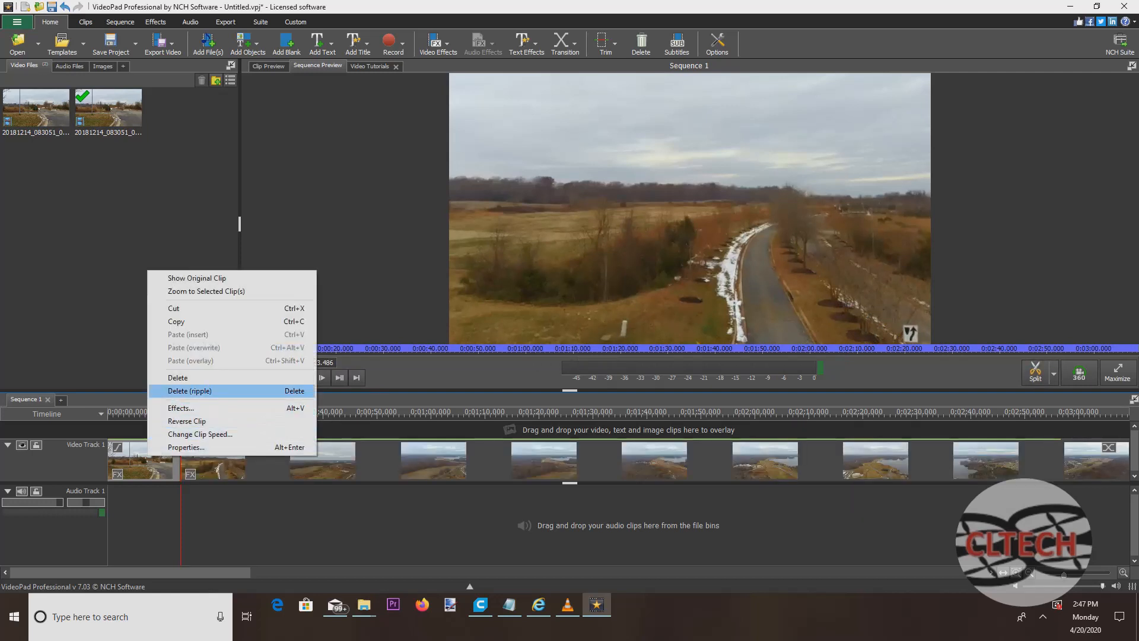
left_click(190, 391)
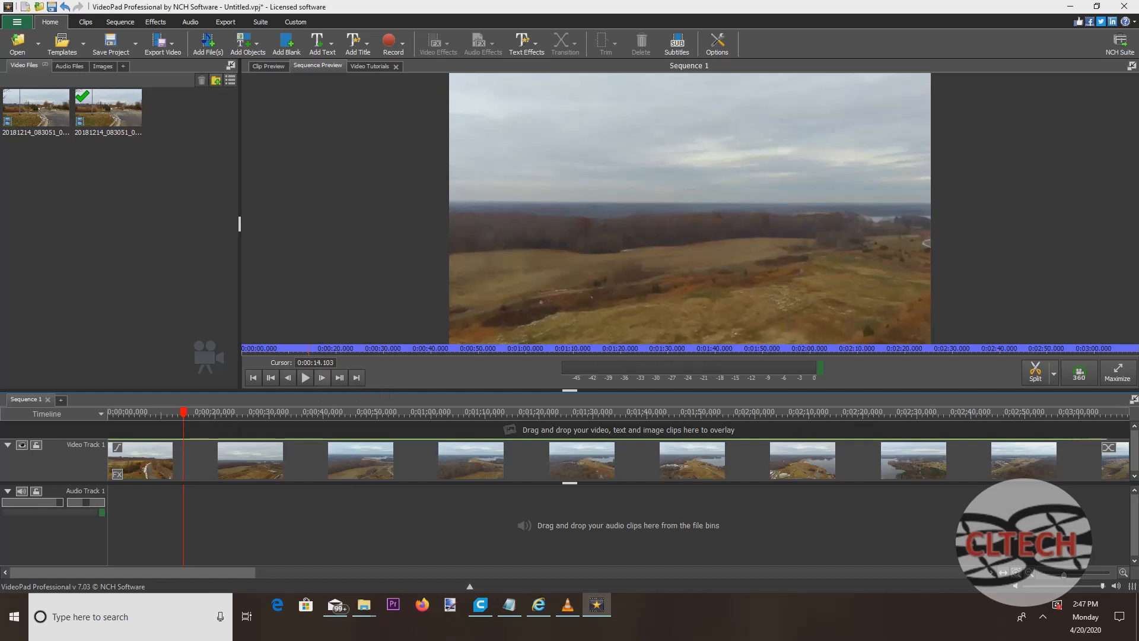
left_click(304, 377)
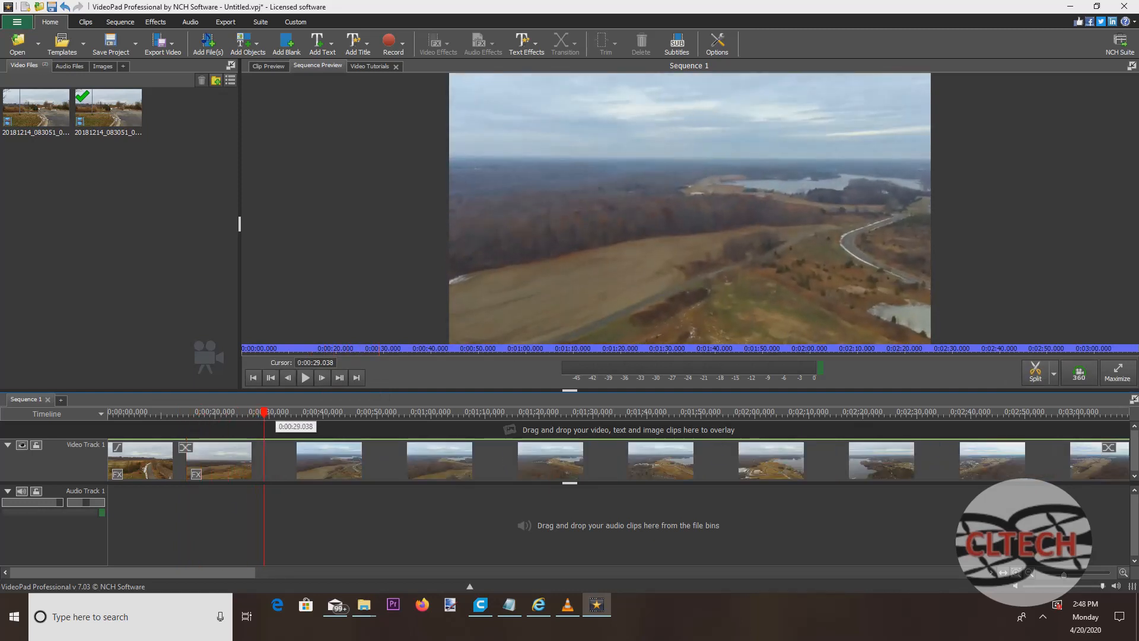
left_click(347, 412)
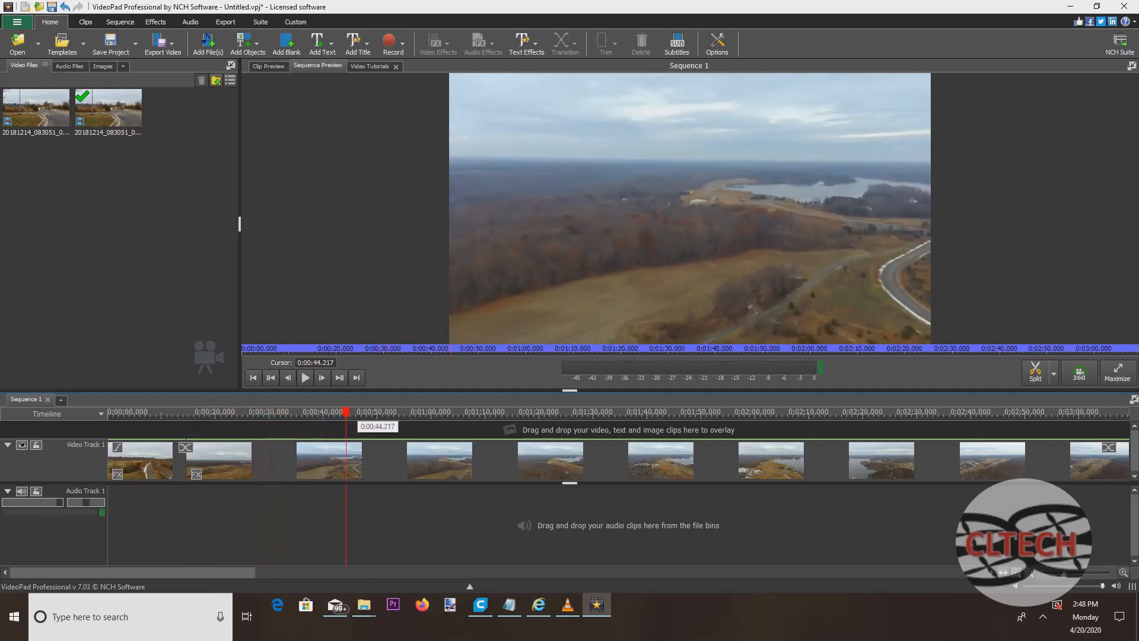
left_click(696, 411)
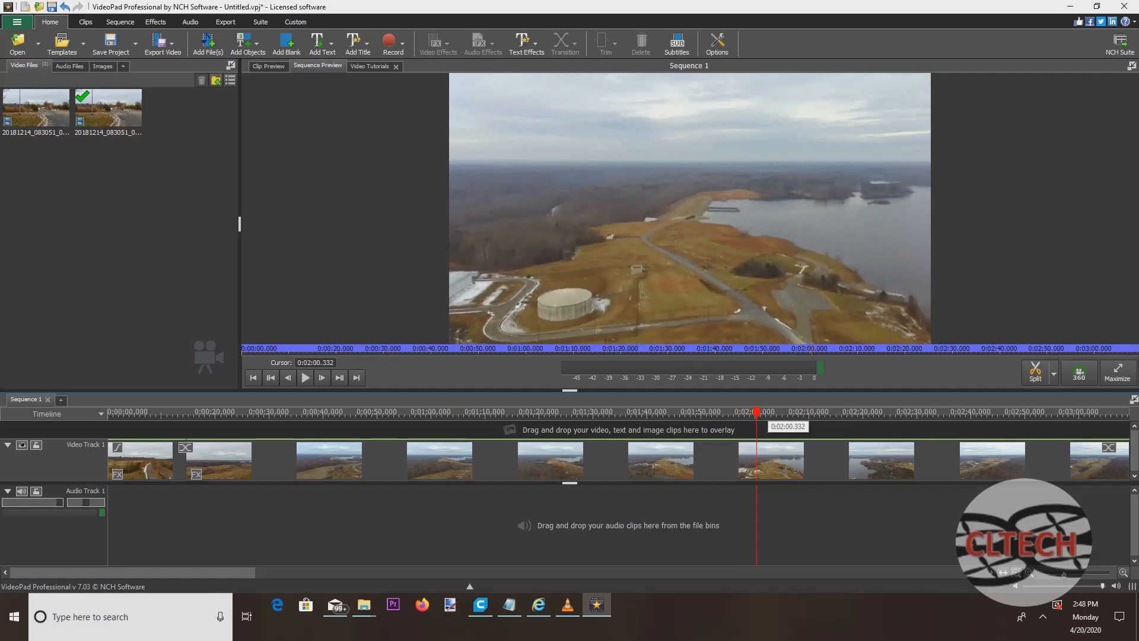
left_click(304, 377)
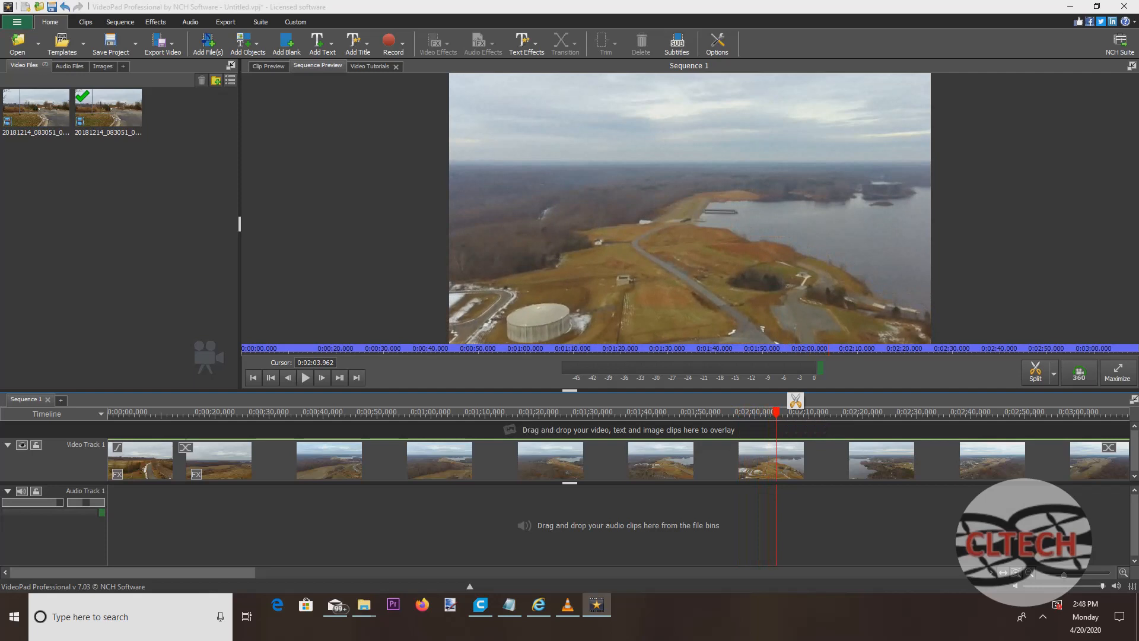
right_click(756, 460)
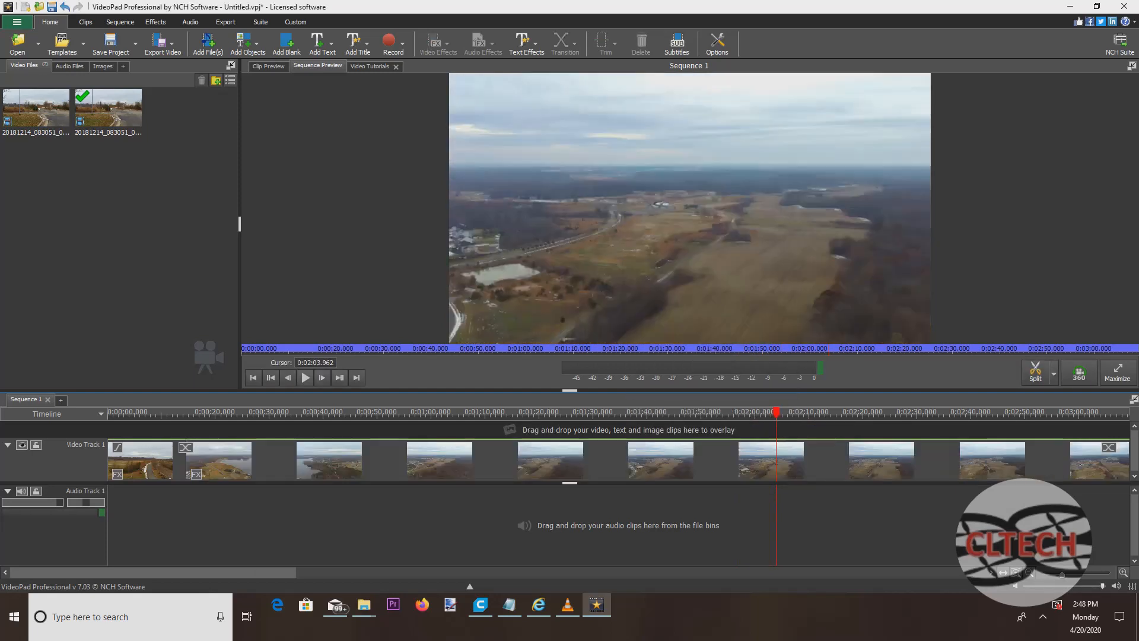
- Split the footage further at about 31 seconds and 1:08
left_click(186, 413)
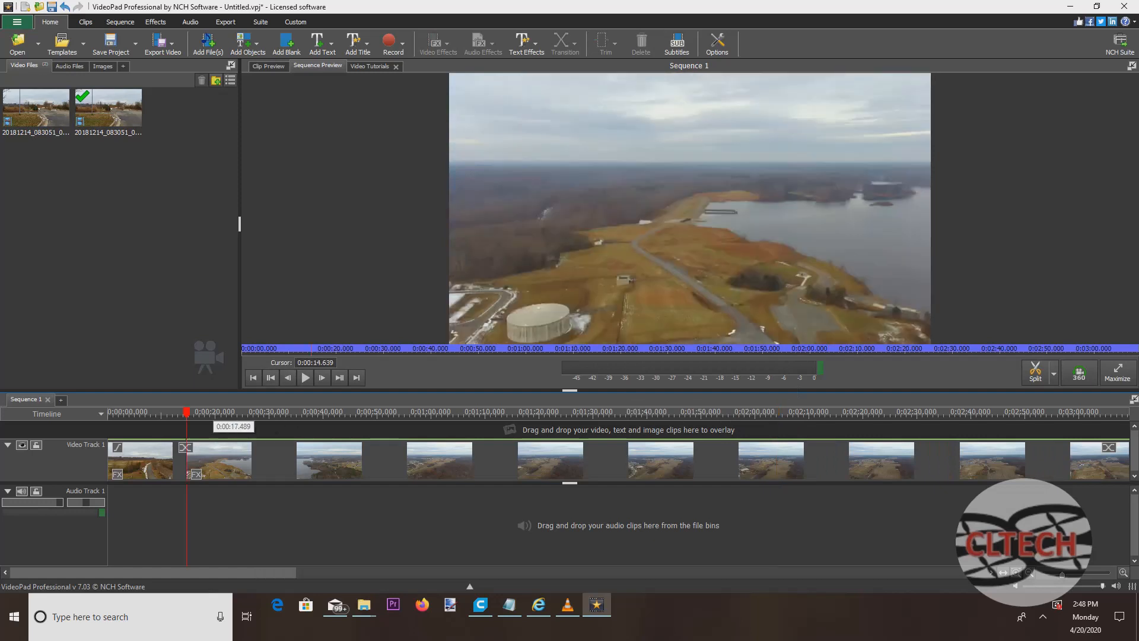
left_click(236, 413)
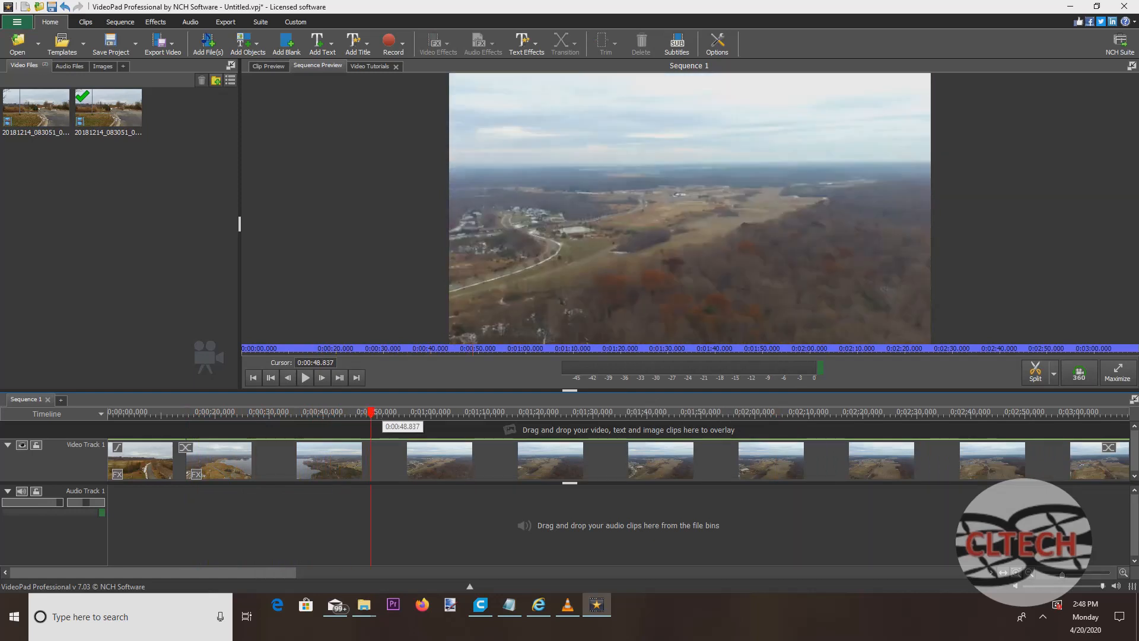
left_click(272, 412)
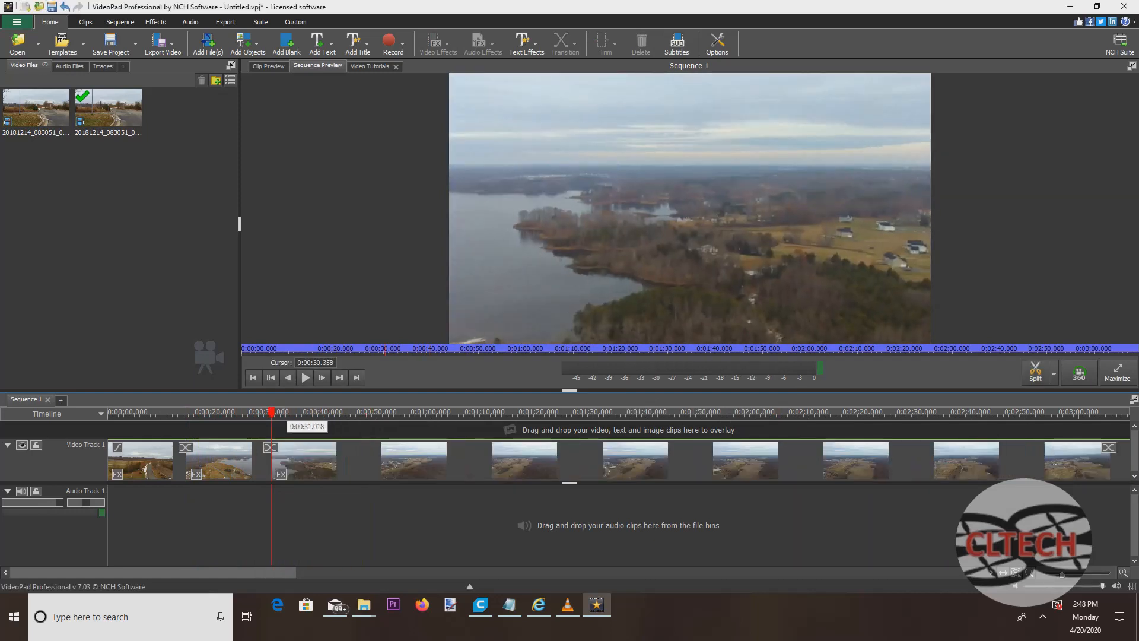
left_click(415, 412)
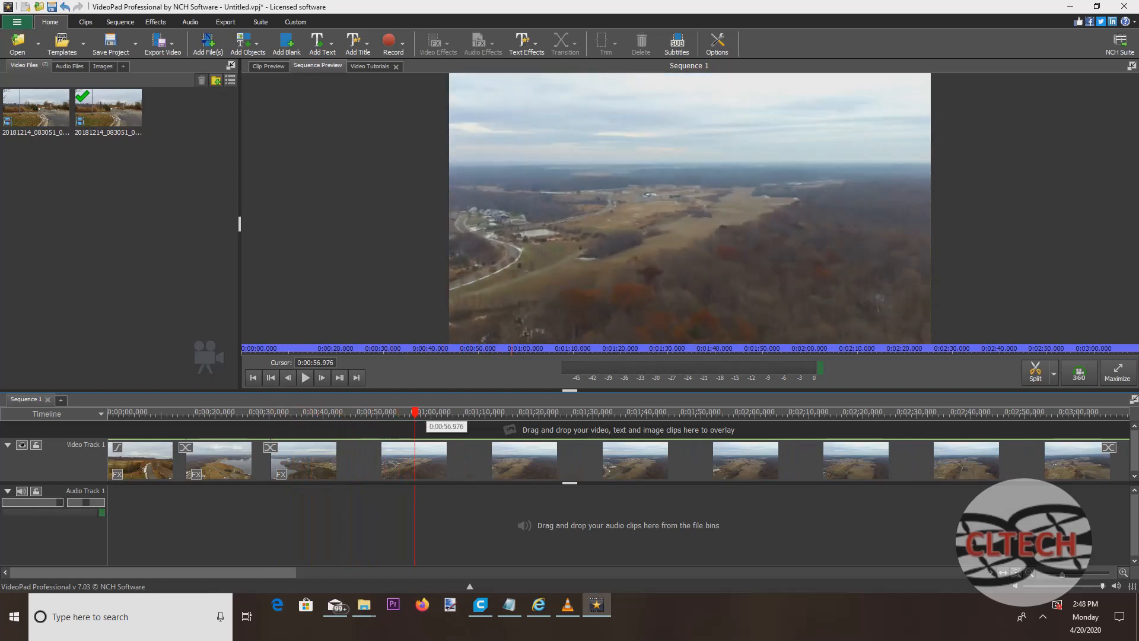
left_click(466, 412)
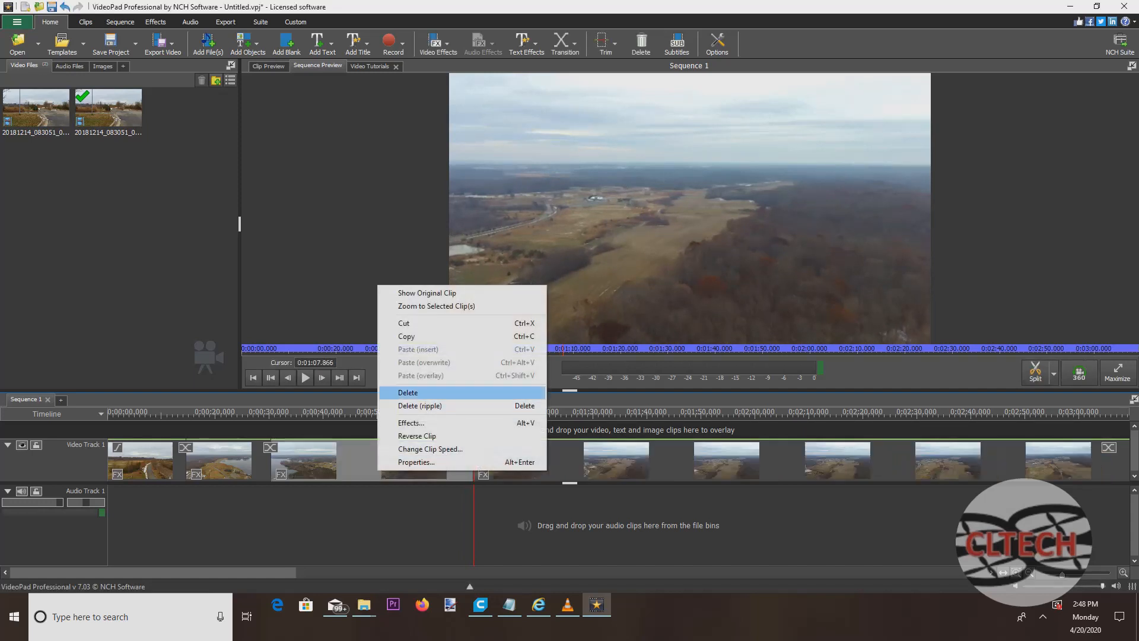
left_click(408, 393)
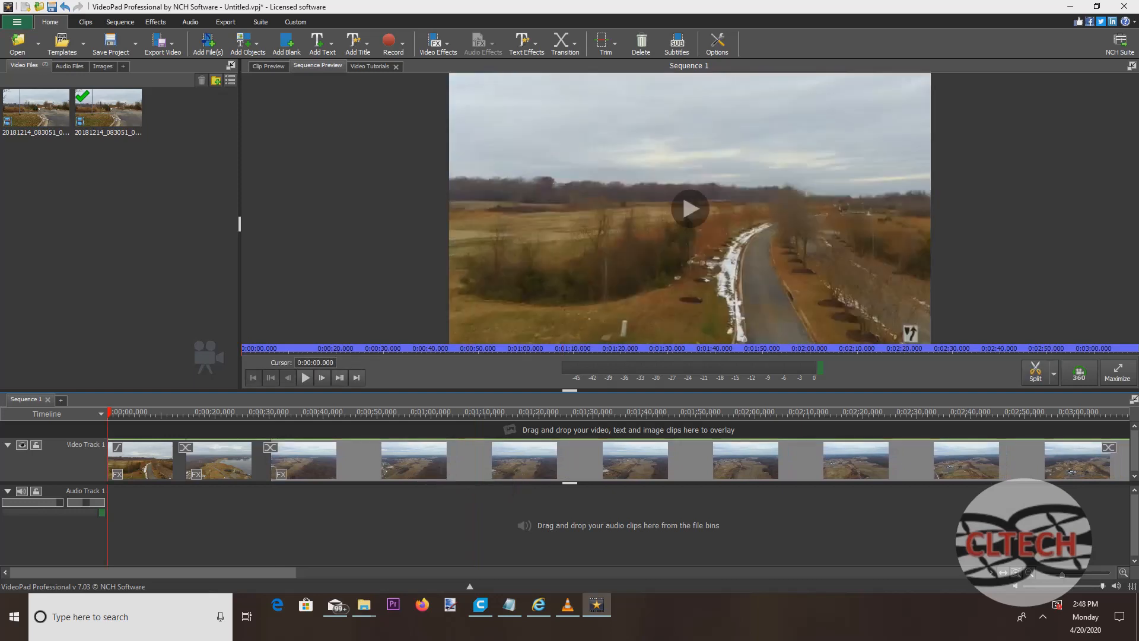
left_click(688, 209)
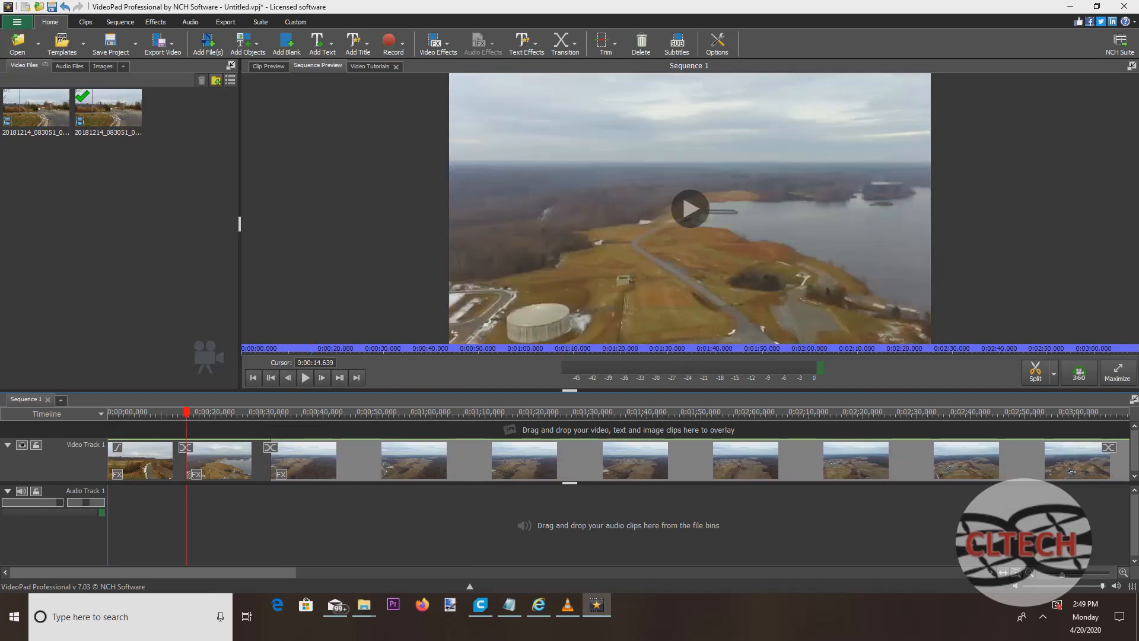
left_click(688, 208)
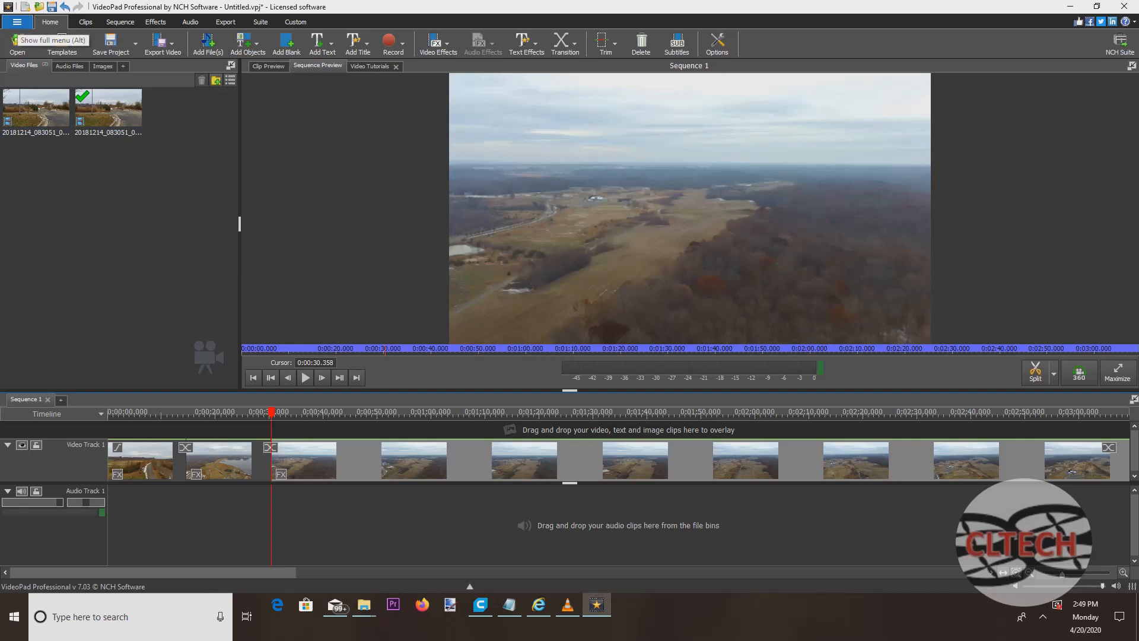
mouse_move(106, 107)
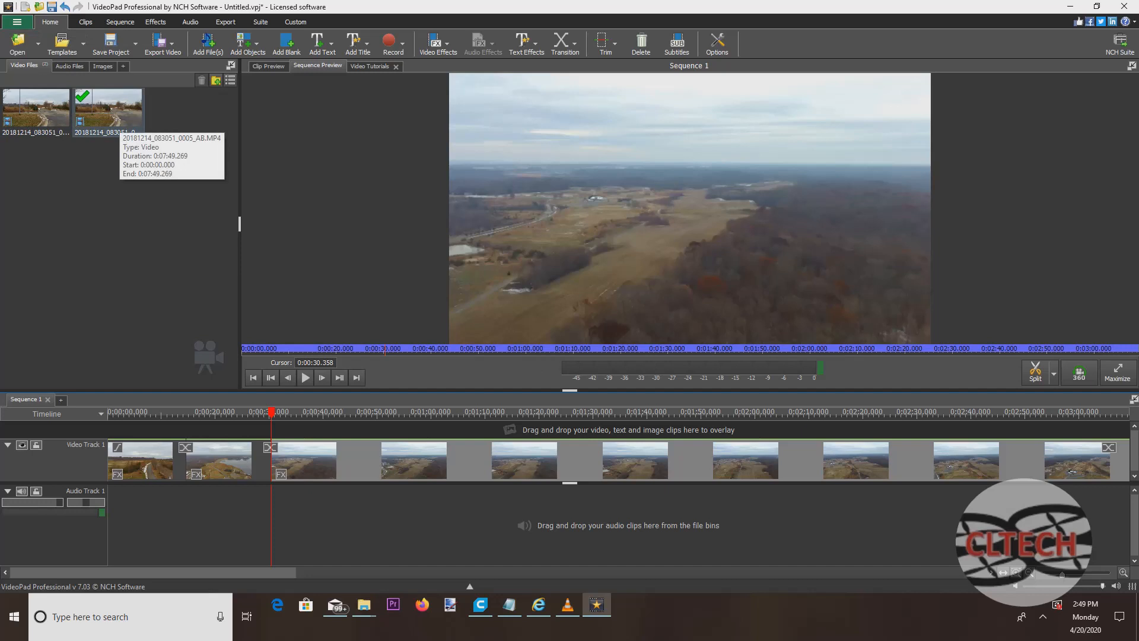
- Save the project file as 'zino edit' in the Zino Edit folder
left_click(18, 21)
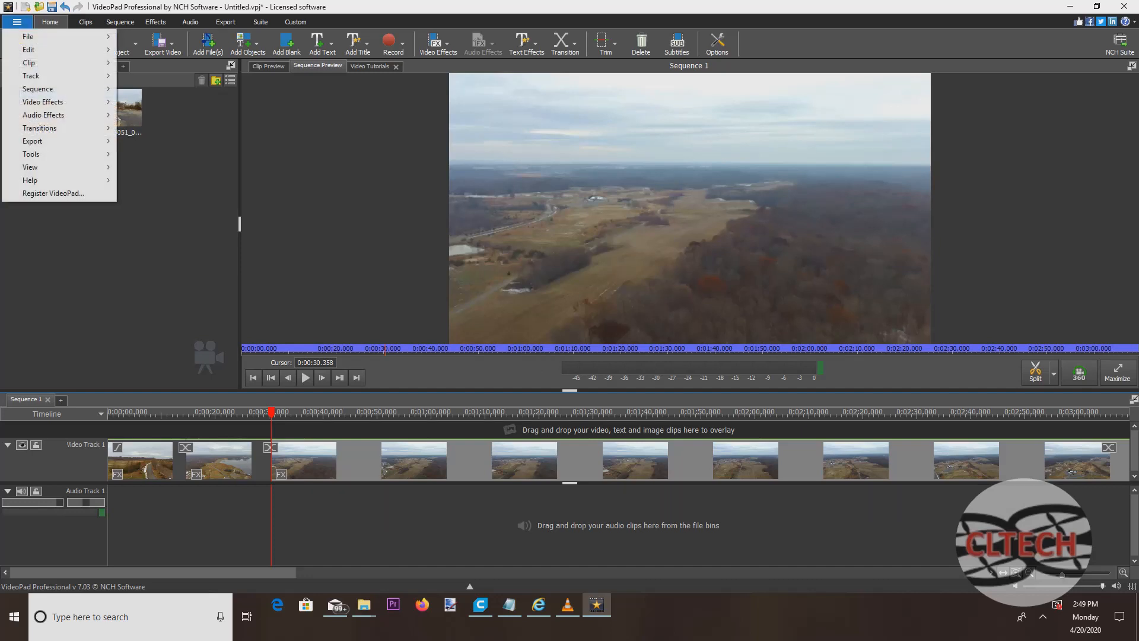
left_click(28, 36)
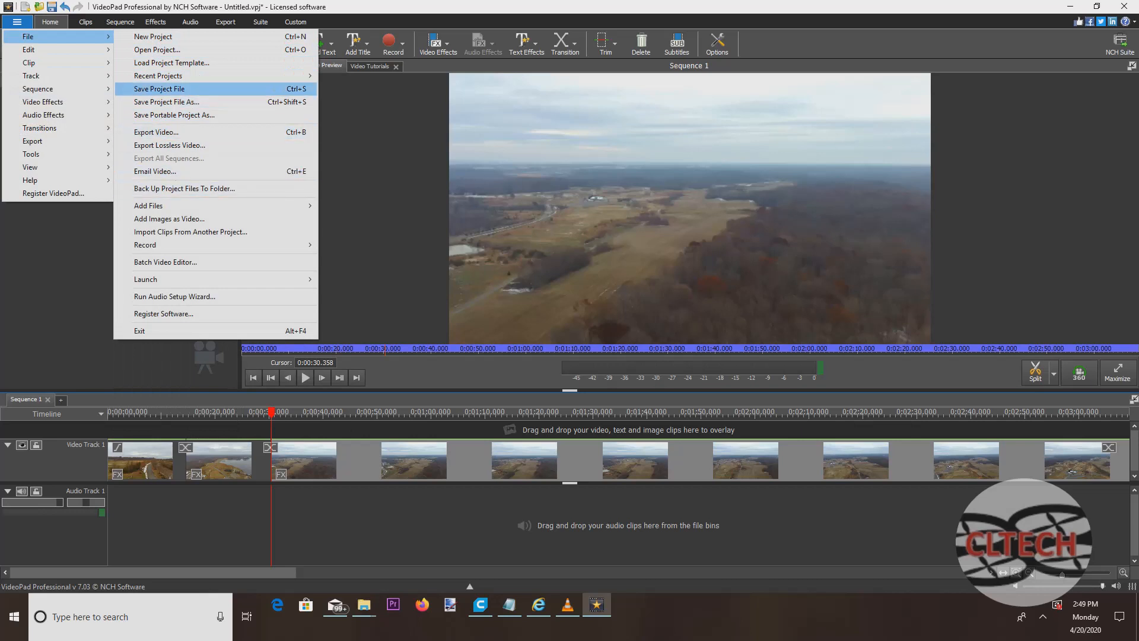
left_click(166, 101)
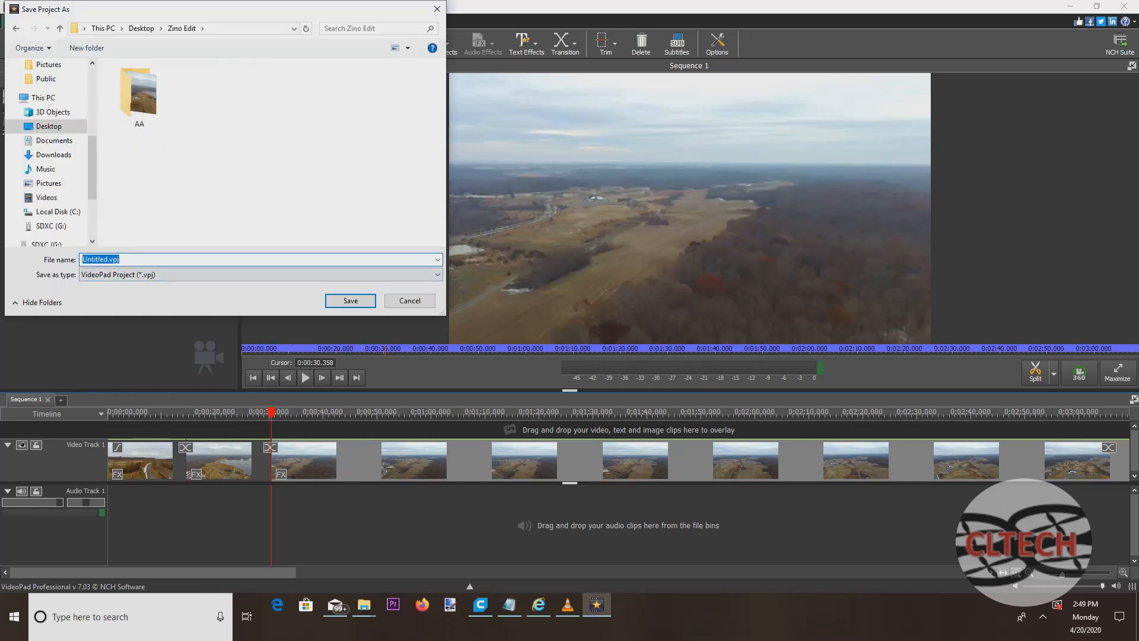
type("zino edit")
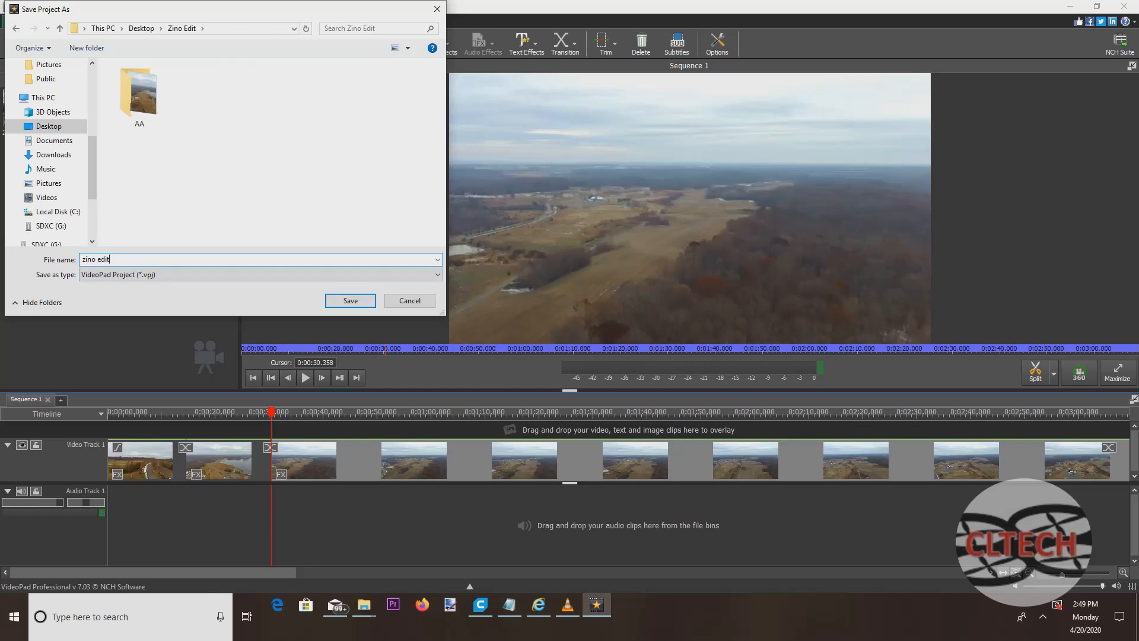
left_click(350, 300)
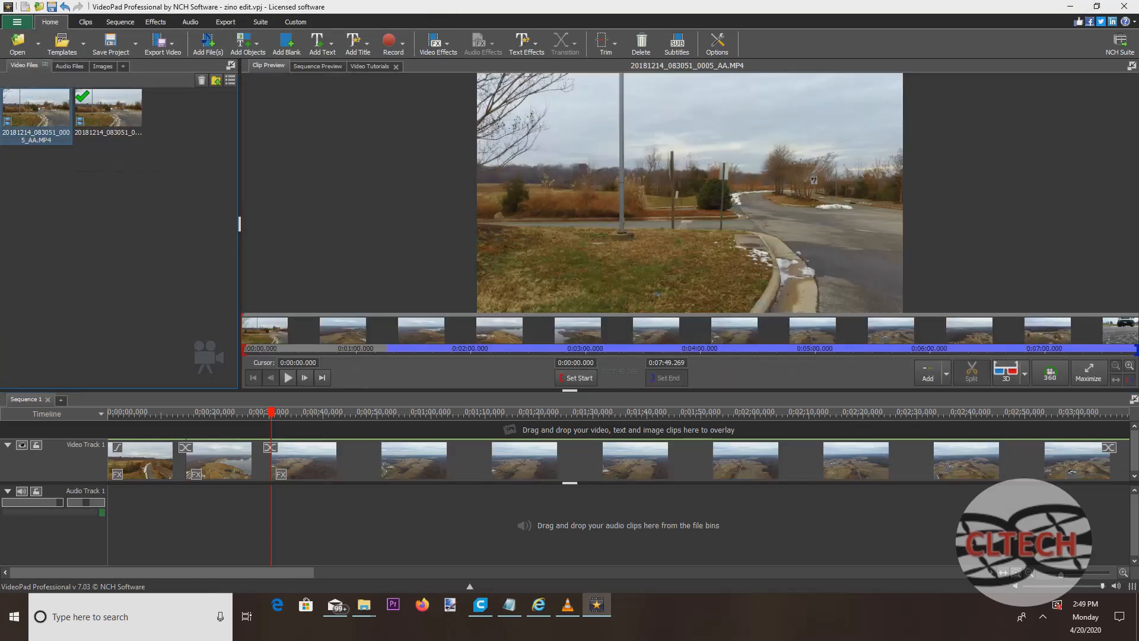
right_click(35, 109)
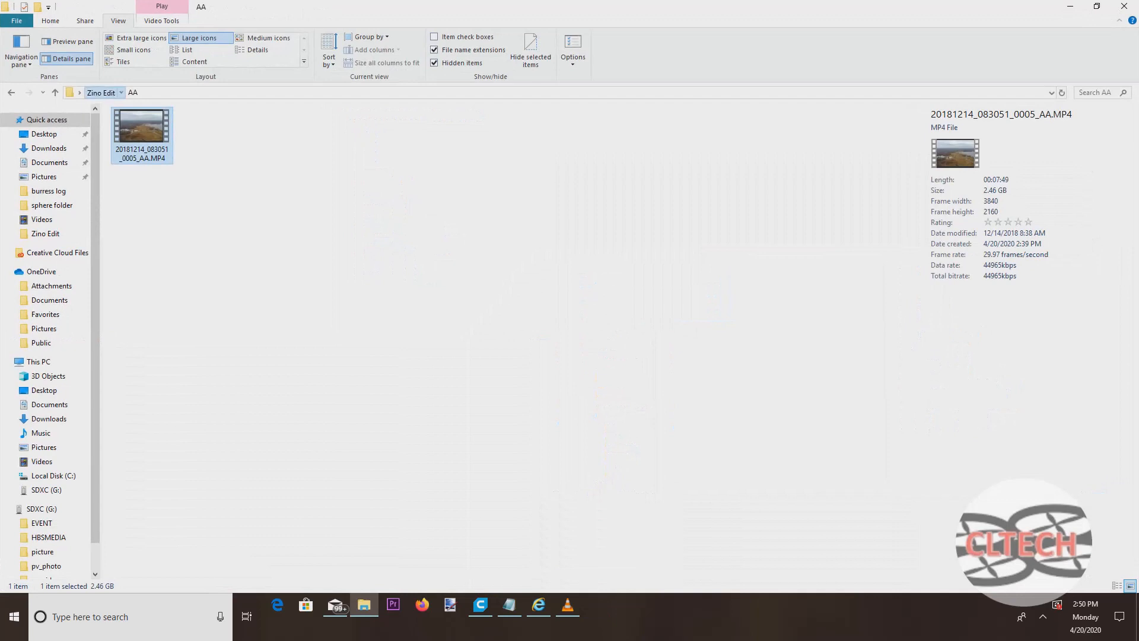
- Rename the full-size clip in the AA folder to end in _AB and paste it into Zino Edit
left_click(54, 92)
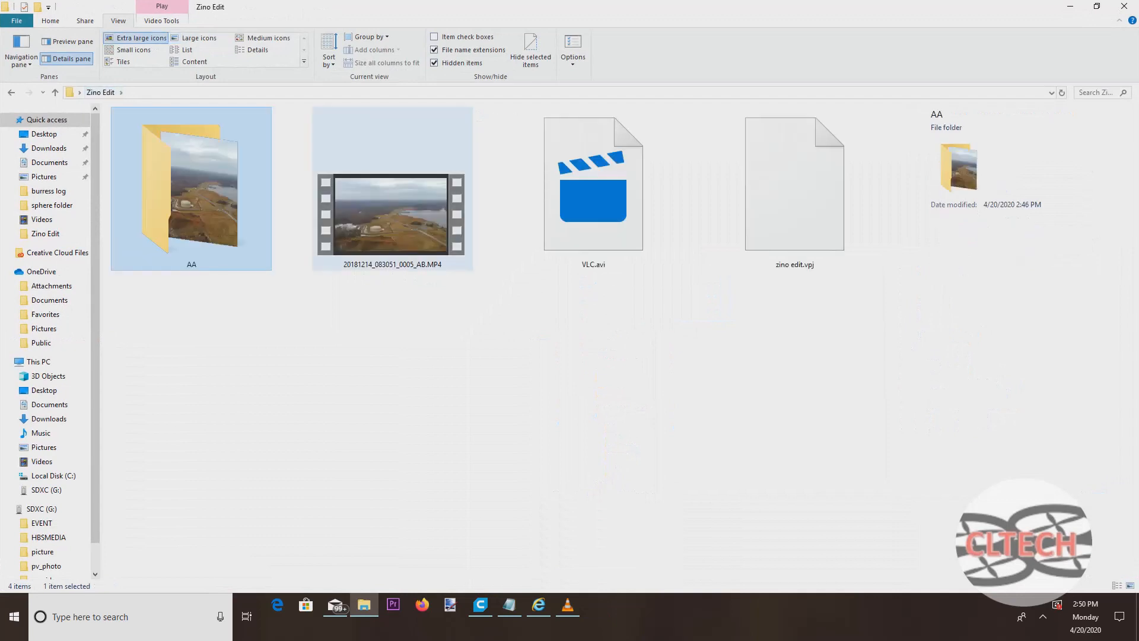
double_click(191, 188)
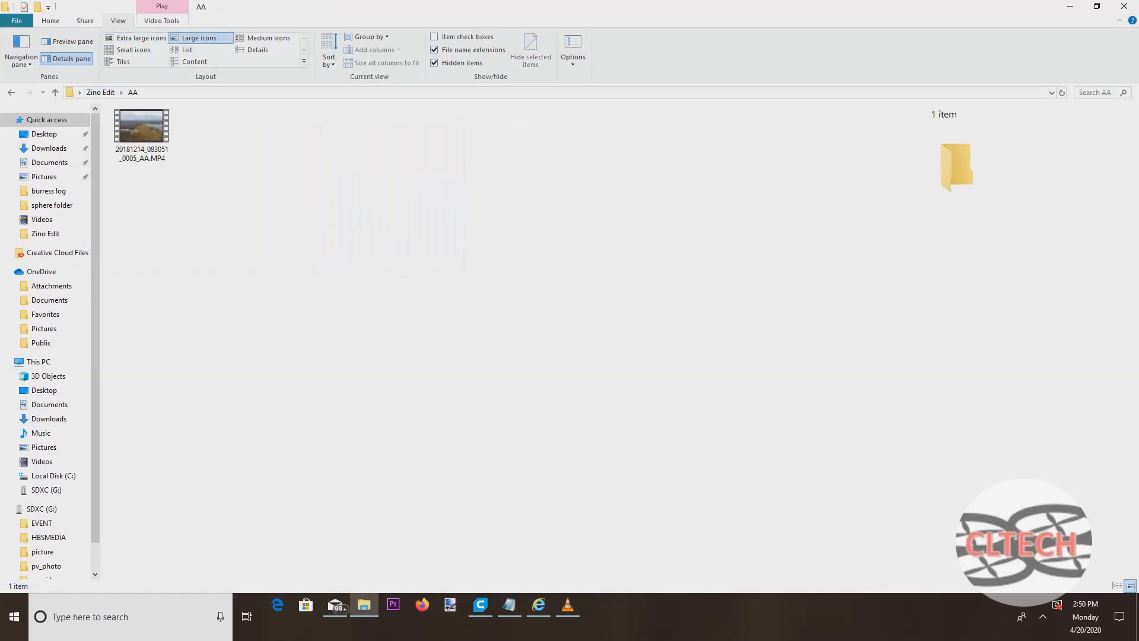
left_click(142, 127)
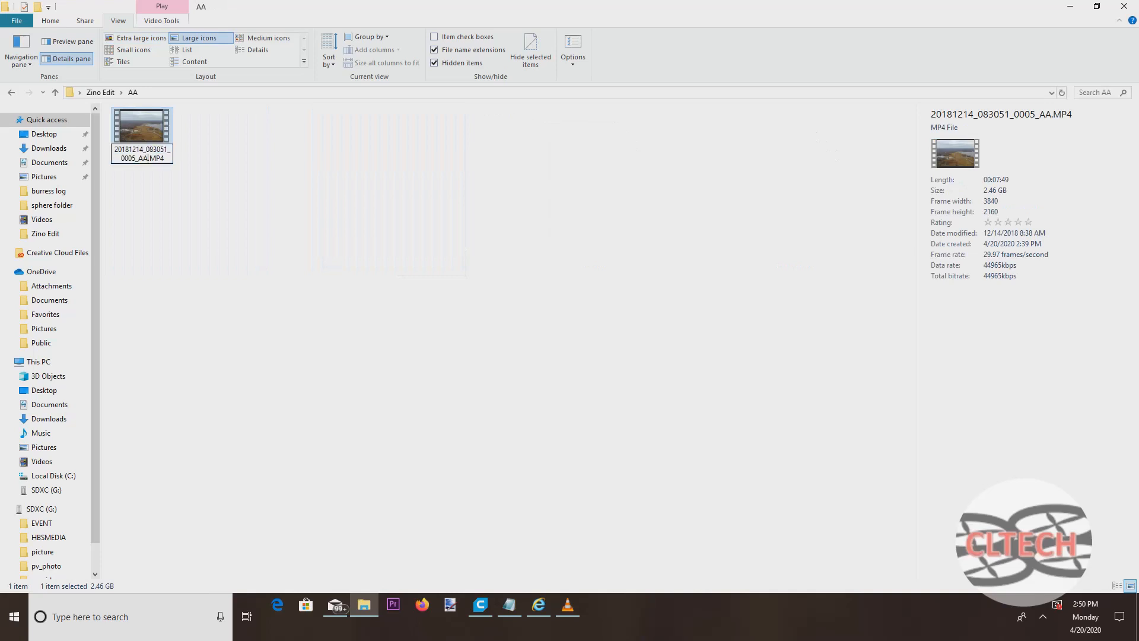
type("B")
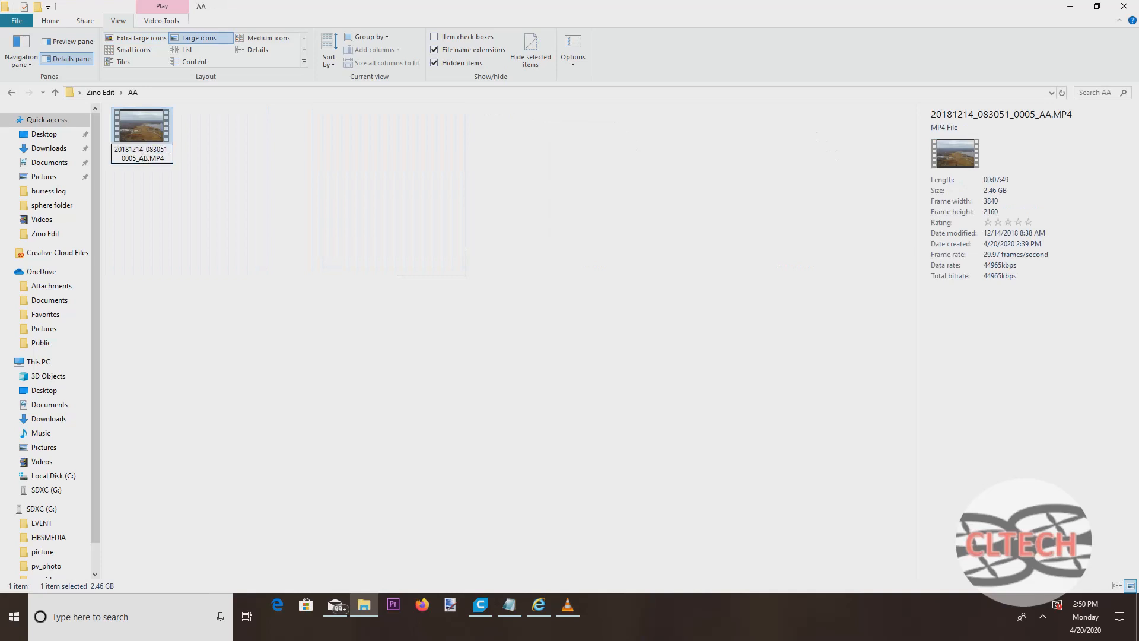
right_click(142, 127)
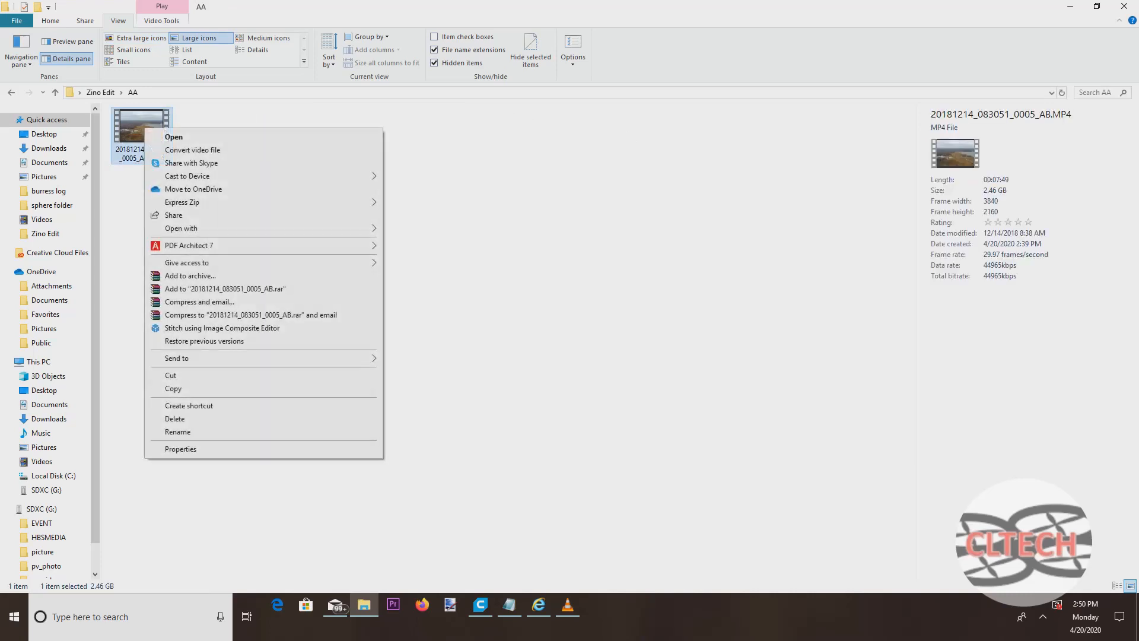
mouse_move(171, 375)
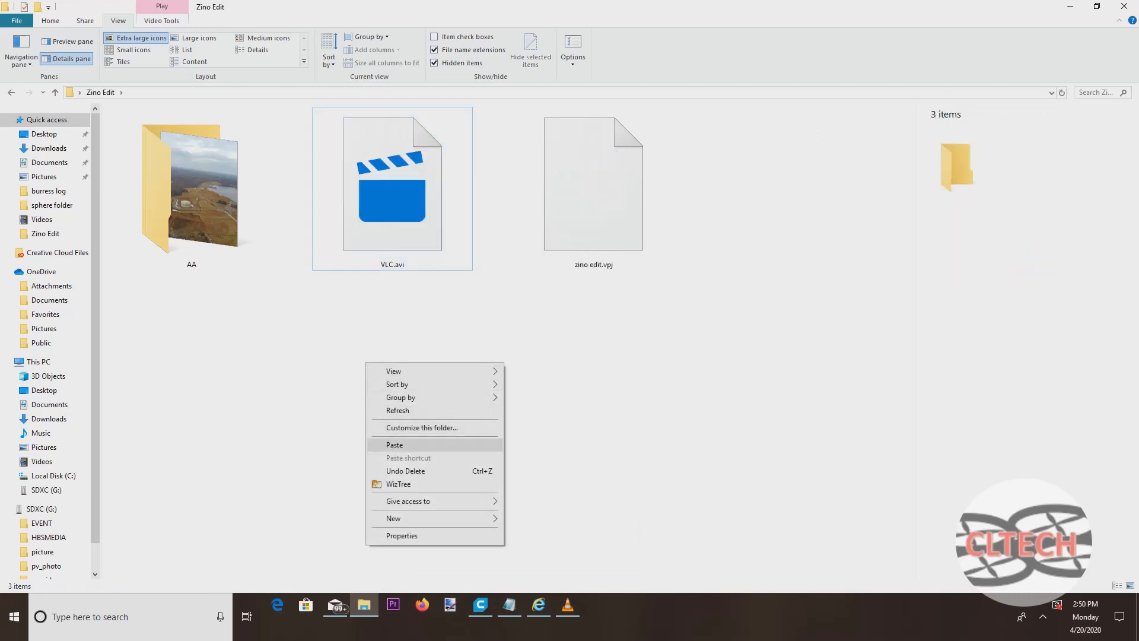
left_click(394, 444)
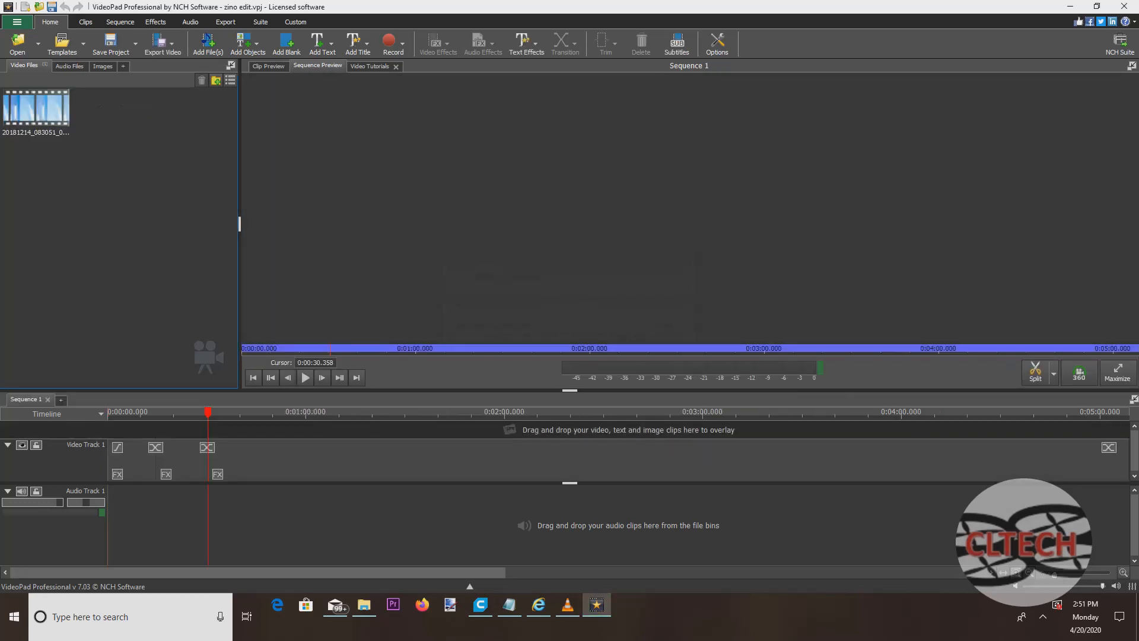
- Replace the bin clip's file with the renamed _AB clip and preview the sequence early on
left_click(36, 107)
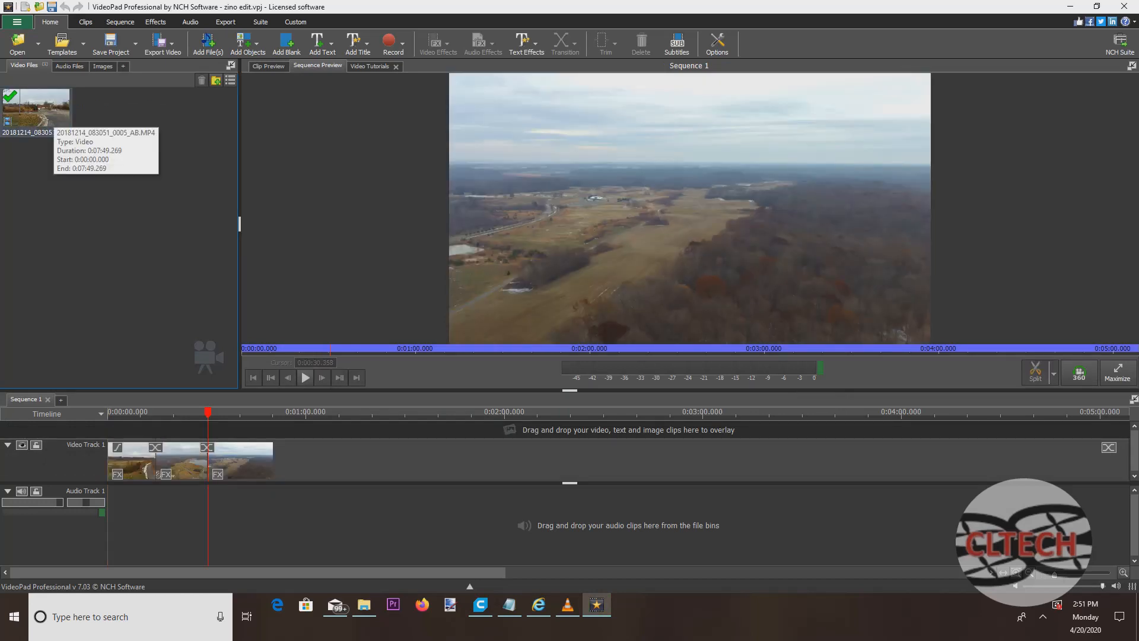
right_click(36, 109)
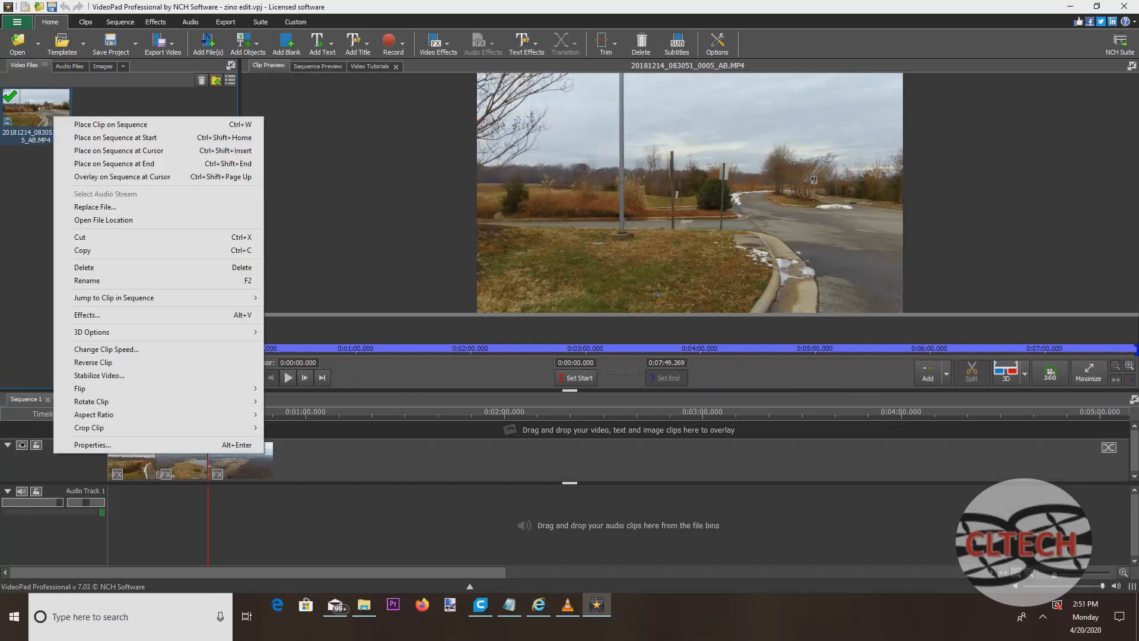
left_click(93, 444)
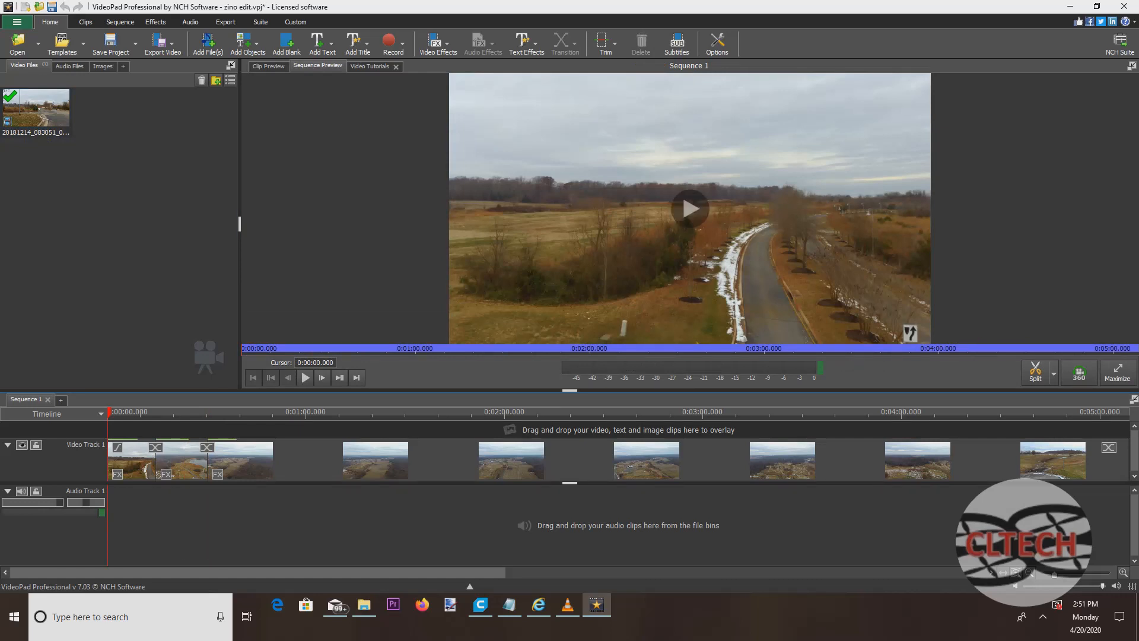
left_click(688, 208)
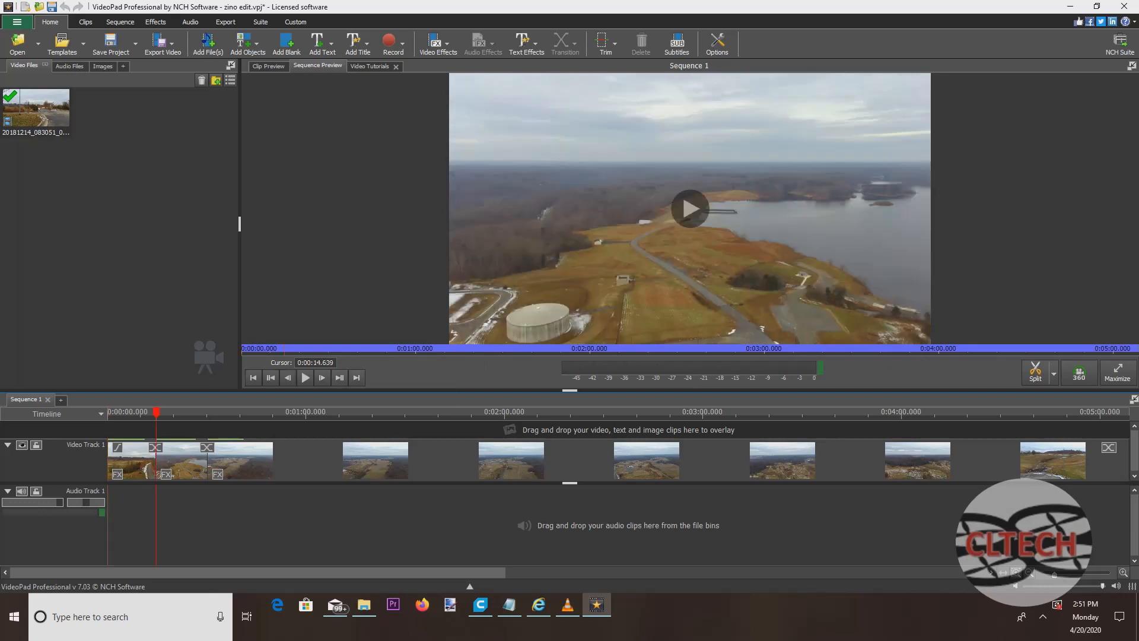
left_click(689, 208)
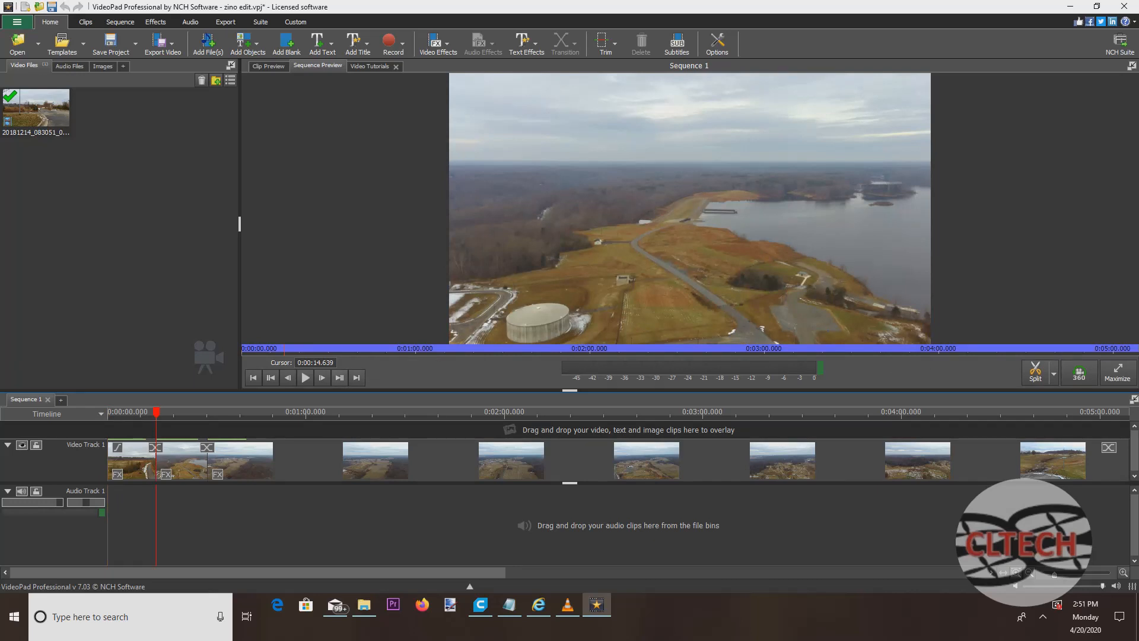